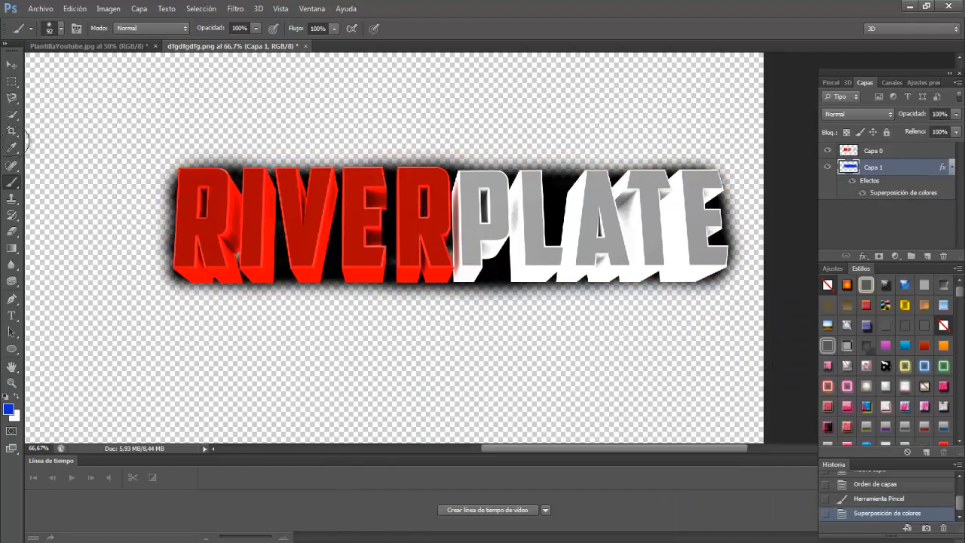
Switch to the PlantillaYoutube.jpg banner template and start opening an image file
left_click(50, 8)
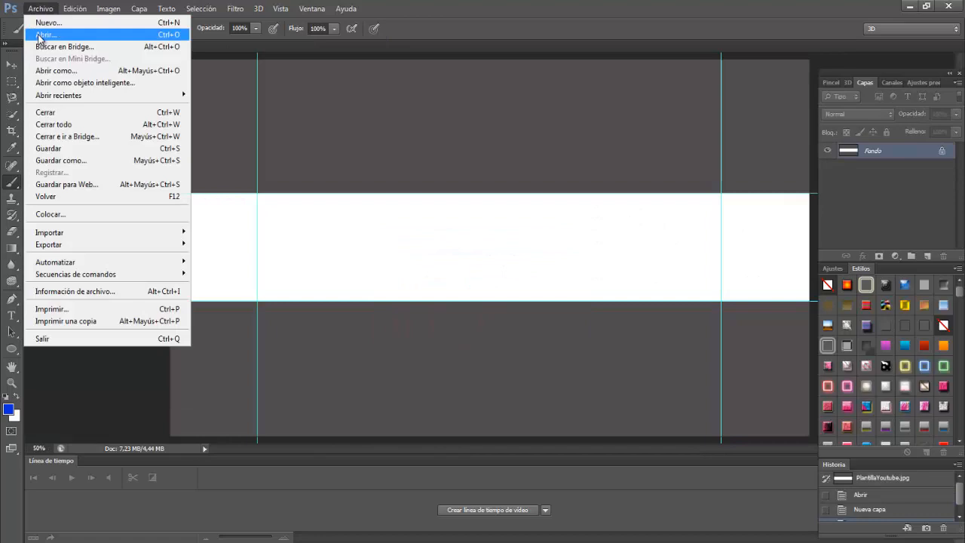
left_click(42, 33)
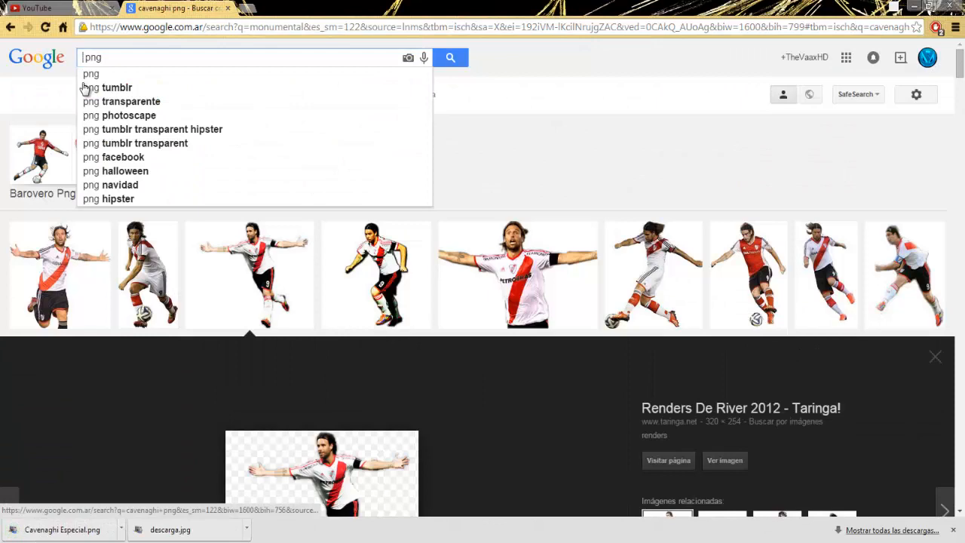
Search Google Images for 'francescoli png', 'gallardo dt png' and 'river png' renders
type("francescoli png")
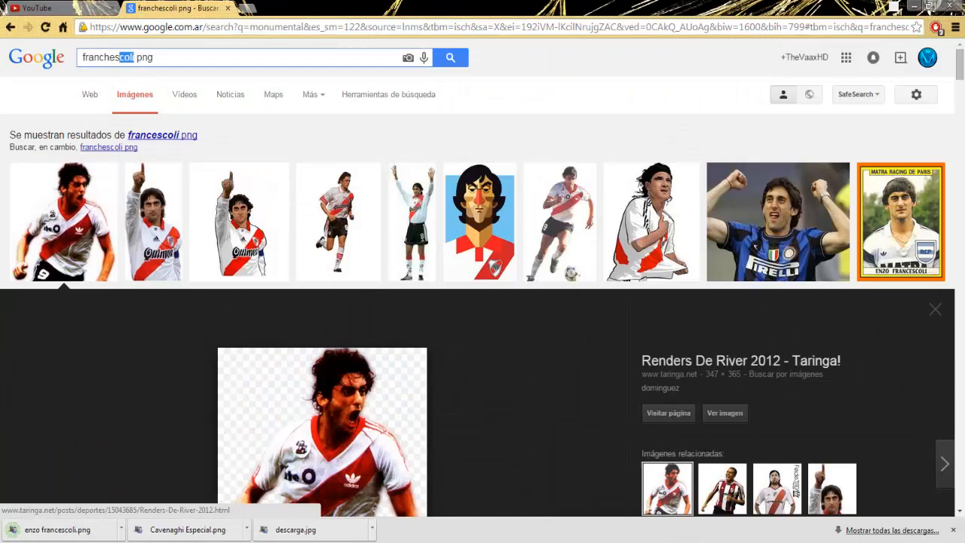
type("gallardo dt png")
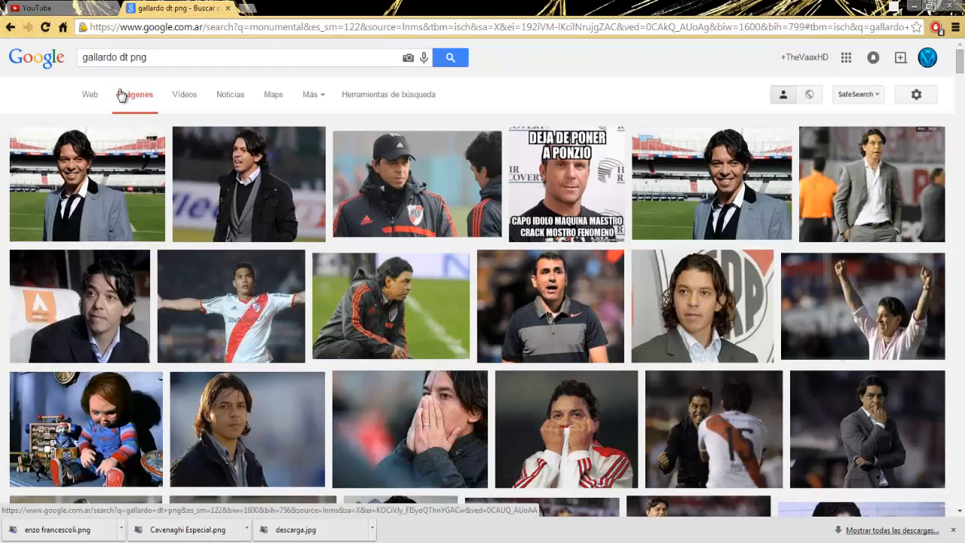
type("river png")
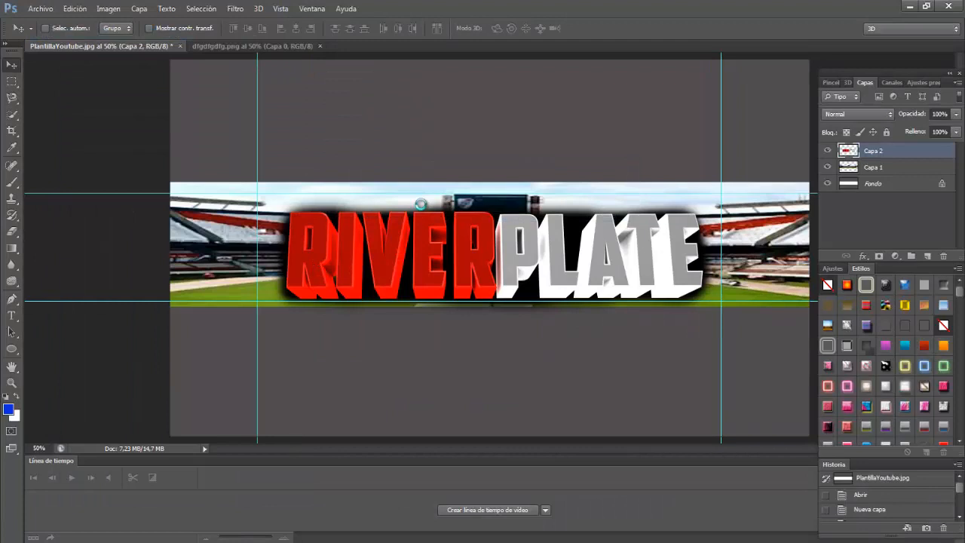
Open Capa 2's layer style and toggle the Trazo stroke on the RIVER PLATE text
left_click(356, 388)
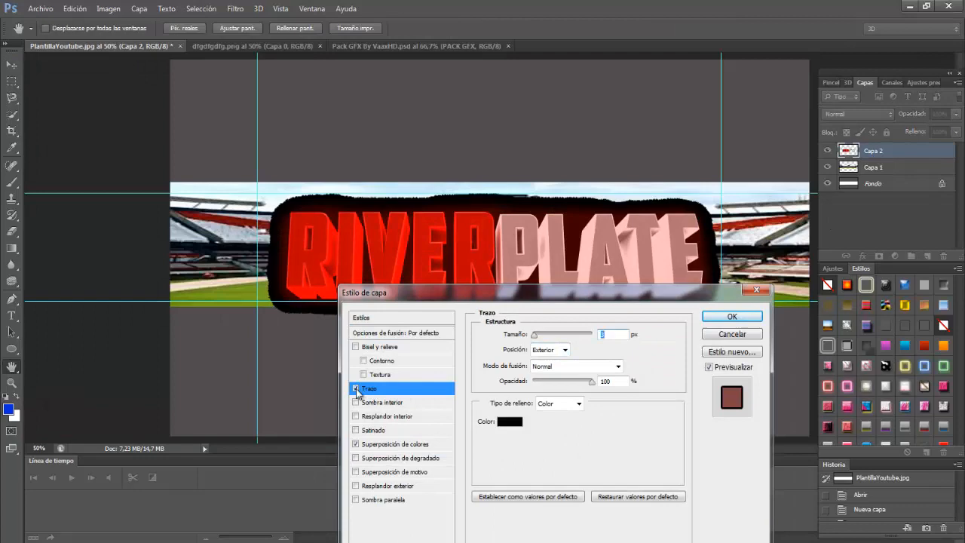
left_click(414, 46)
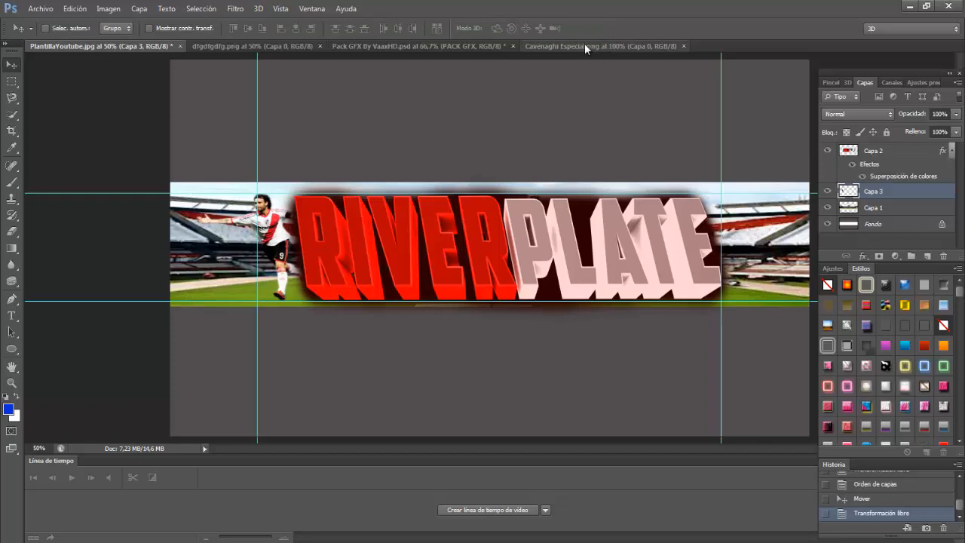
Go to the Cavenaghi render document, then select the GRAPH 1 group
left_click(419, 46)
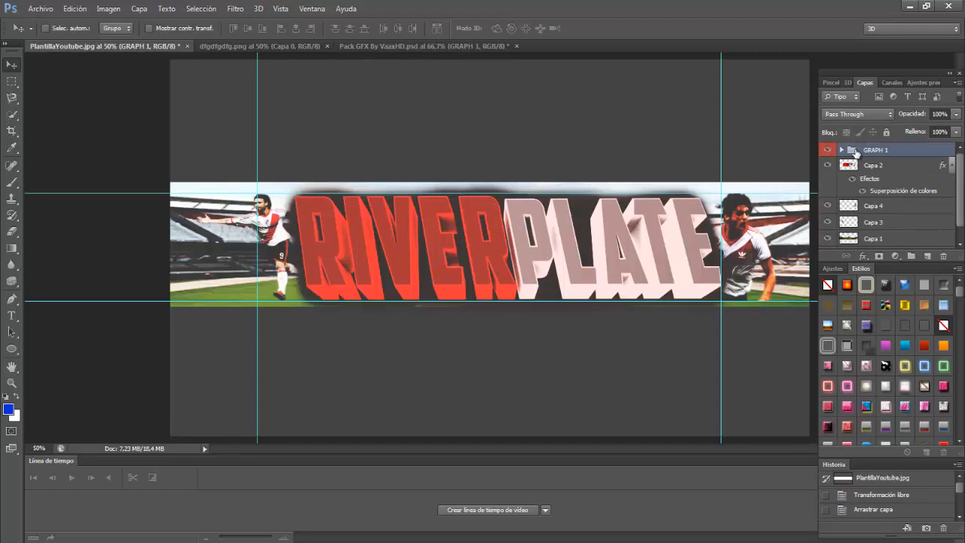
left_click(423, 46)
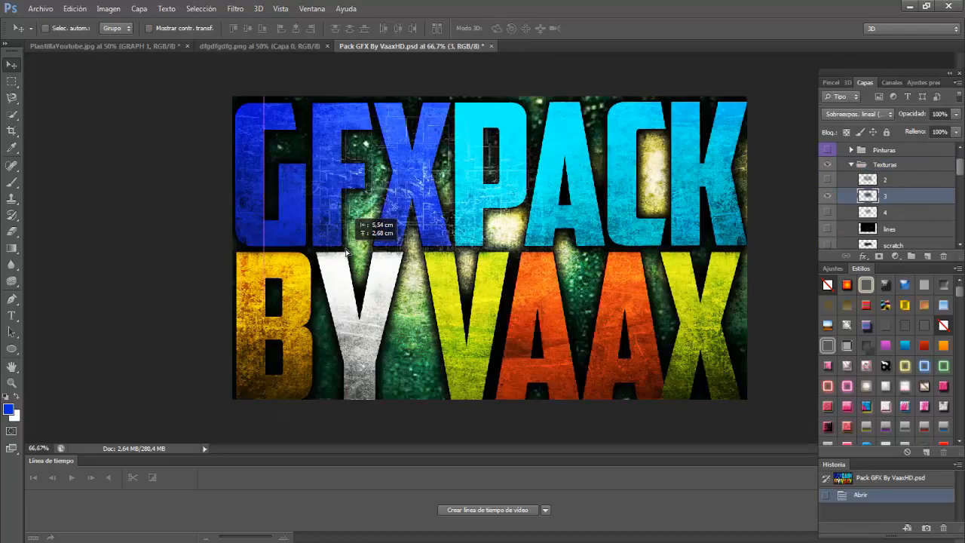
Drag texture layer -TEXTURA #3- from the Pack GFX file into the banner
left_click(113, 46)
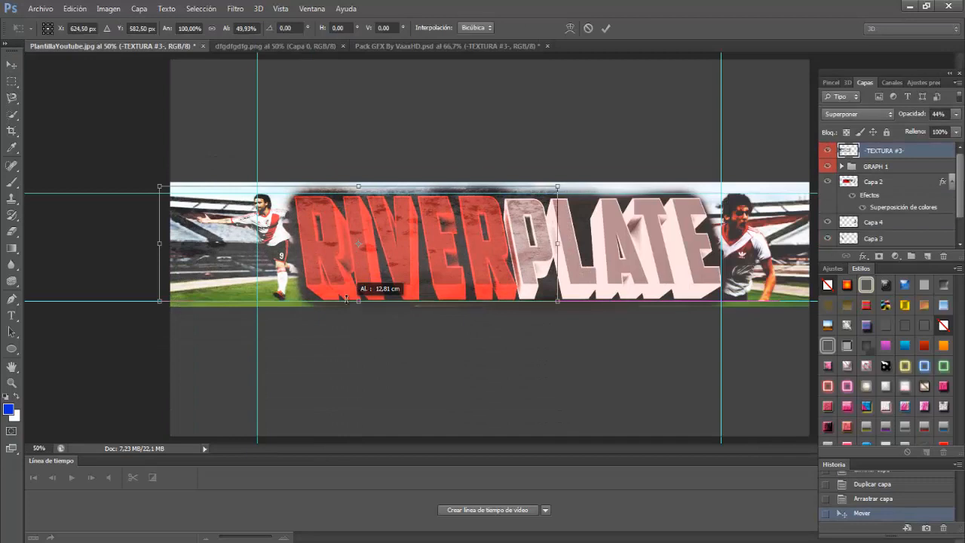